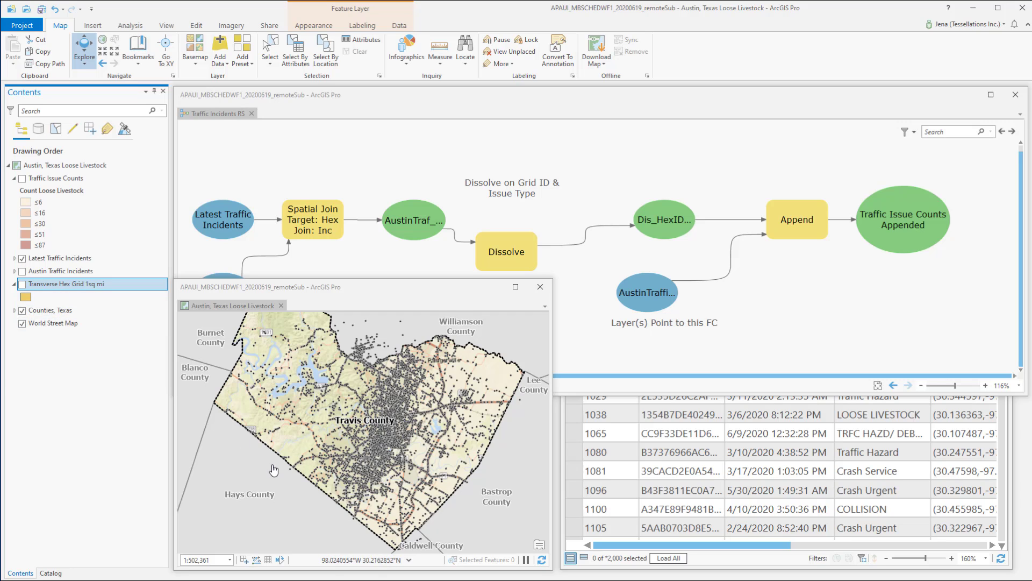
Step: Show the Transverse Hex Grid 1sq mi layer over the Austin traffic incident points
click(21, 284)
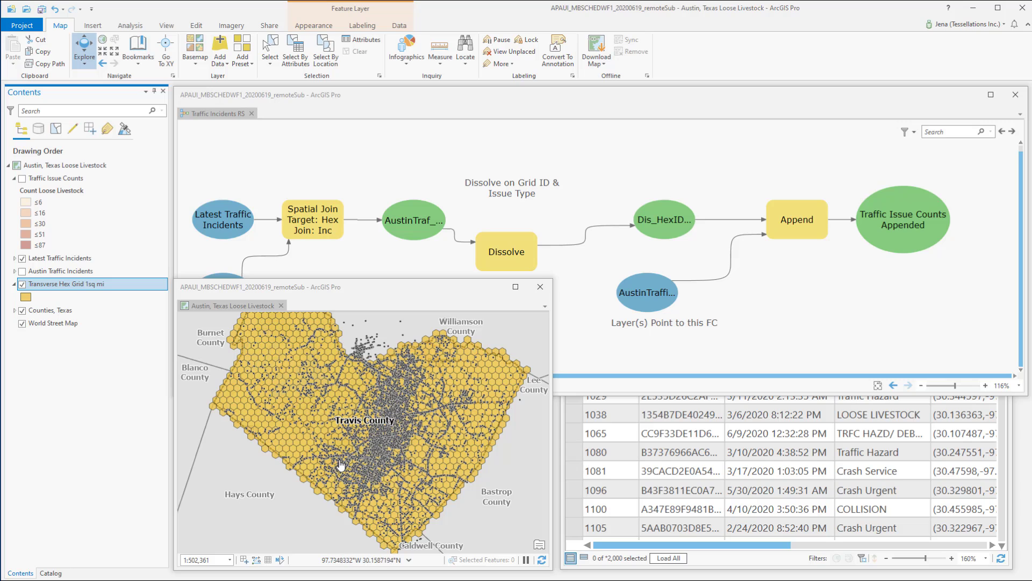
mouse_move(422, 519)
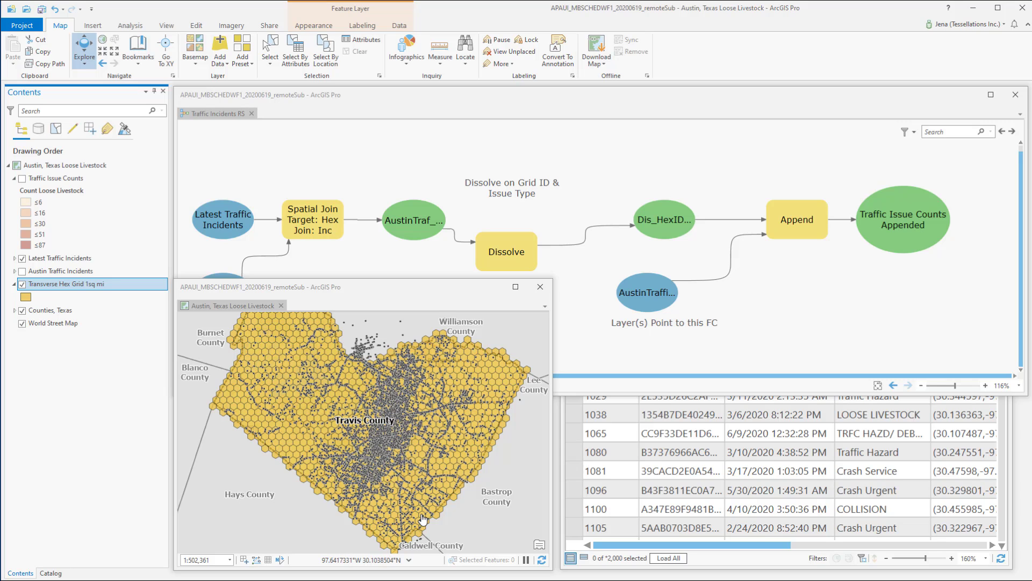
mouse_move(422, 500)
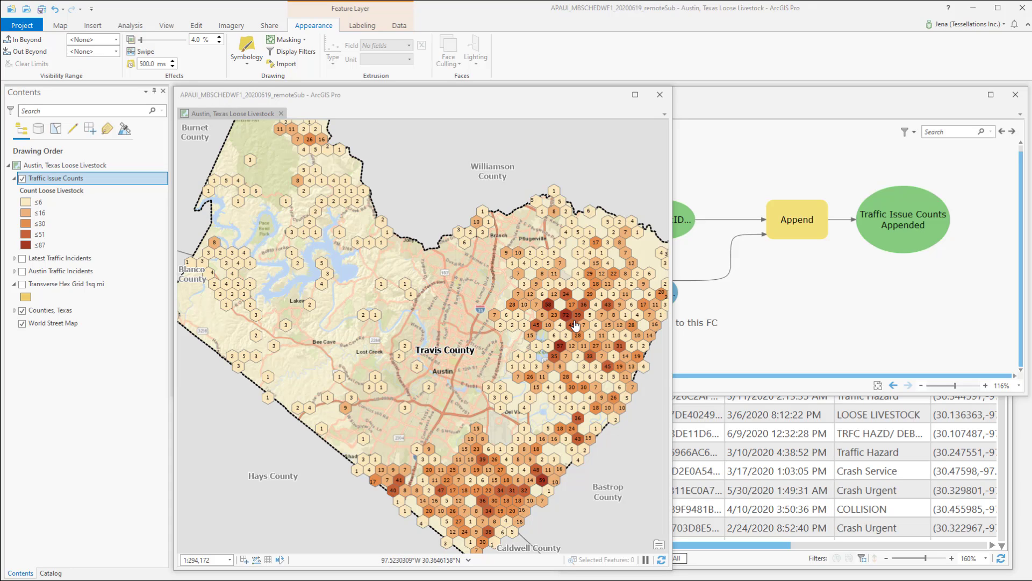
mouse_move(846, 350)
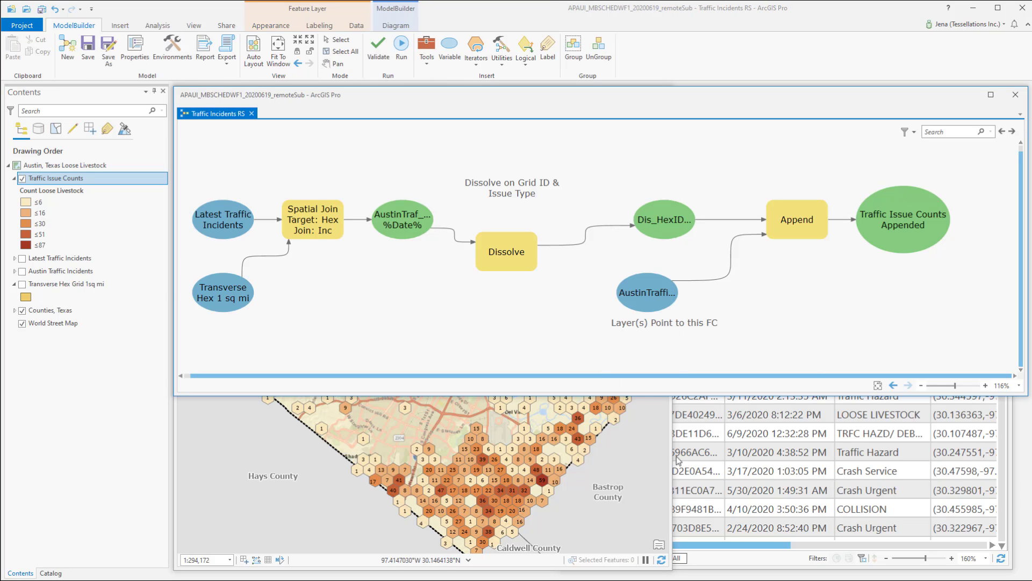
Step: Open Traffic Incidents RS from Schedule.tbx as a geoprocessing tool and show its Run dropdown choices
click(130, 573)
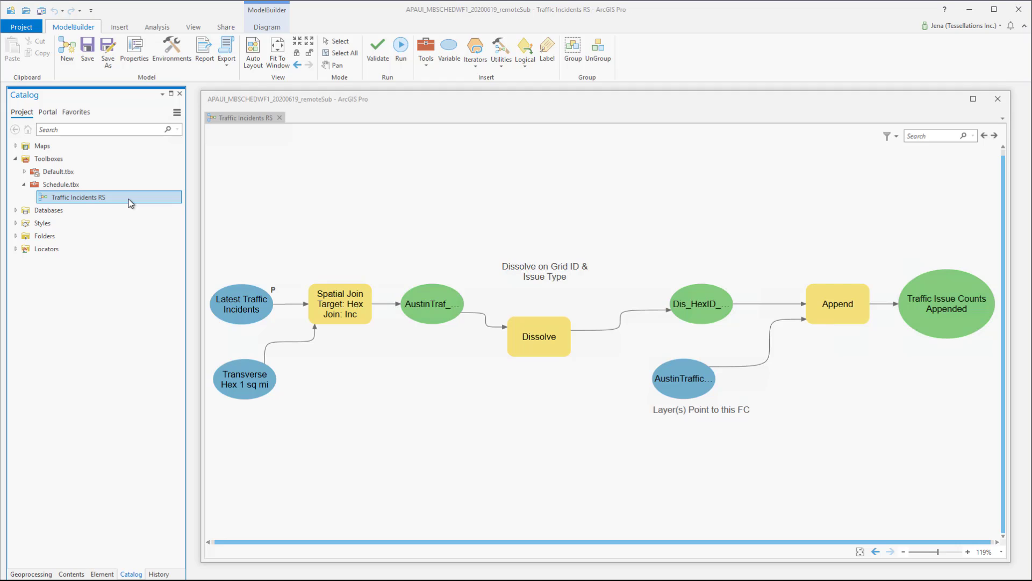
right_click(79, 197)
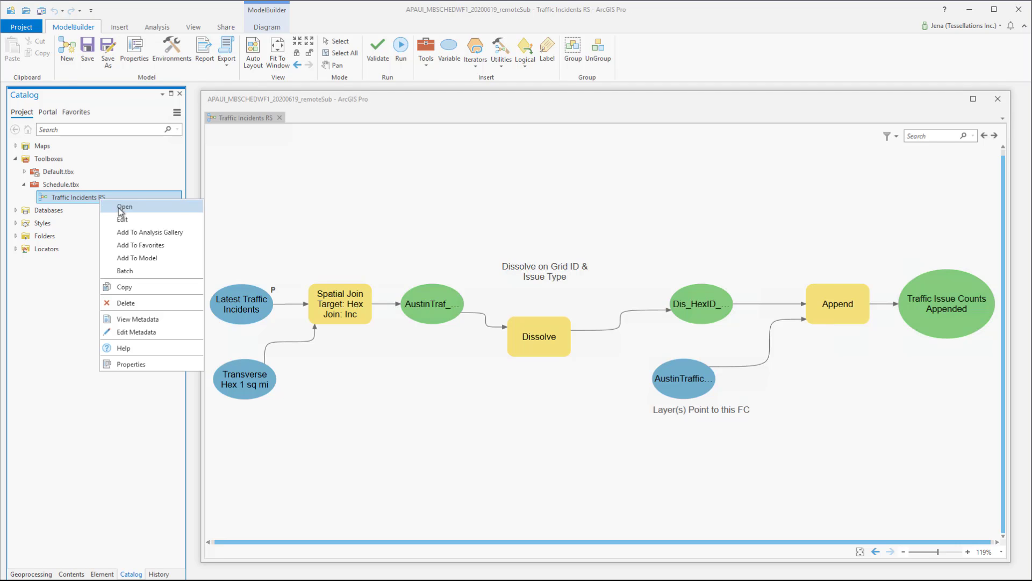
click(125, 206)
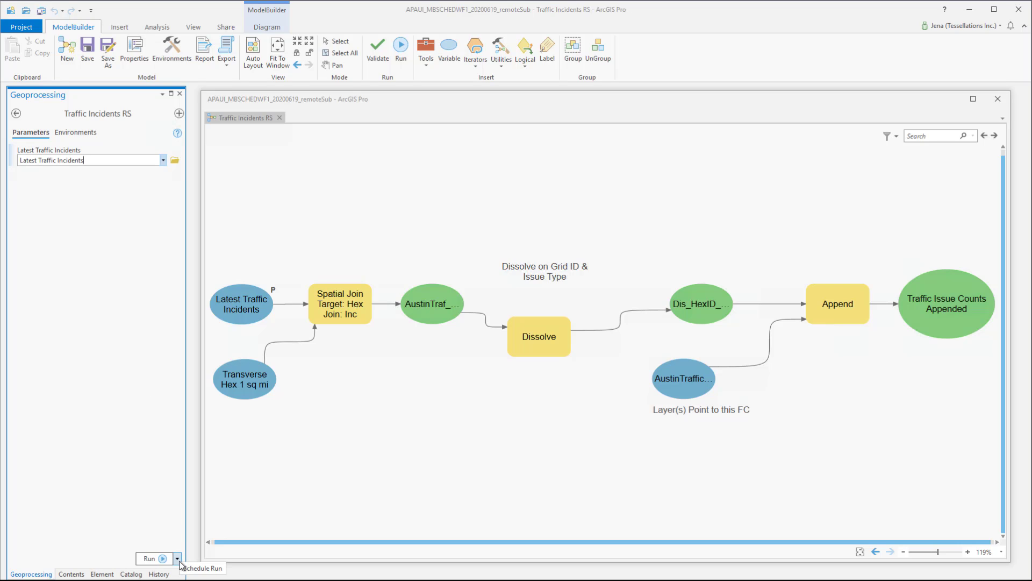
click(178, 558)
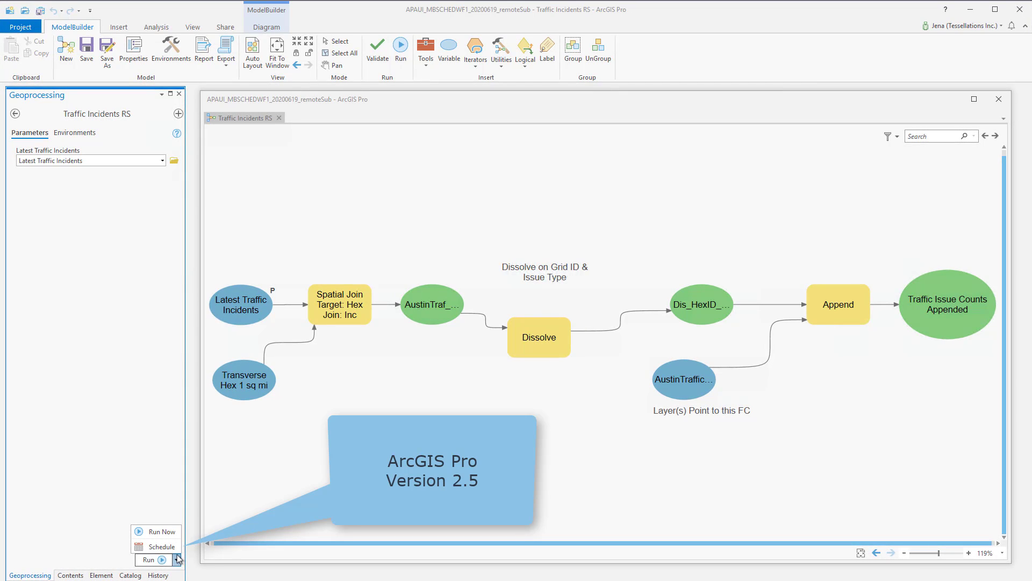
Step: Schedule Traffic Incidents RS as a one-time task beginning 6/19/2020 2:00 PM
click(160, 546)
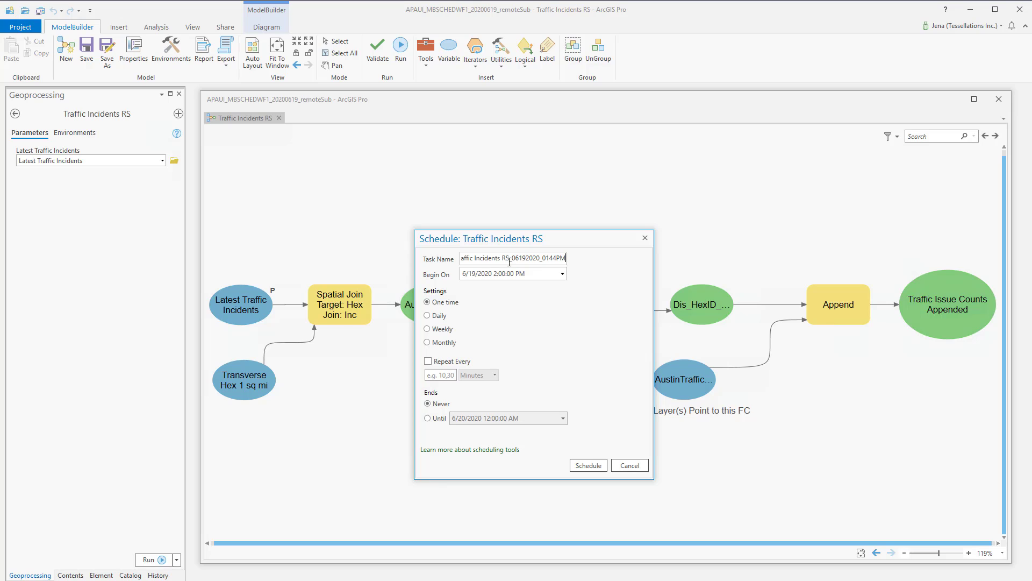
click(561, 273)
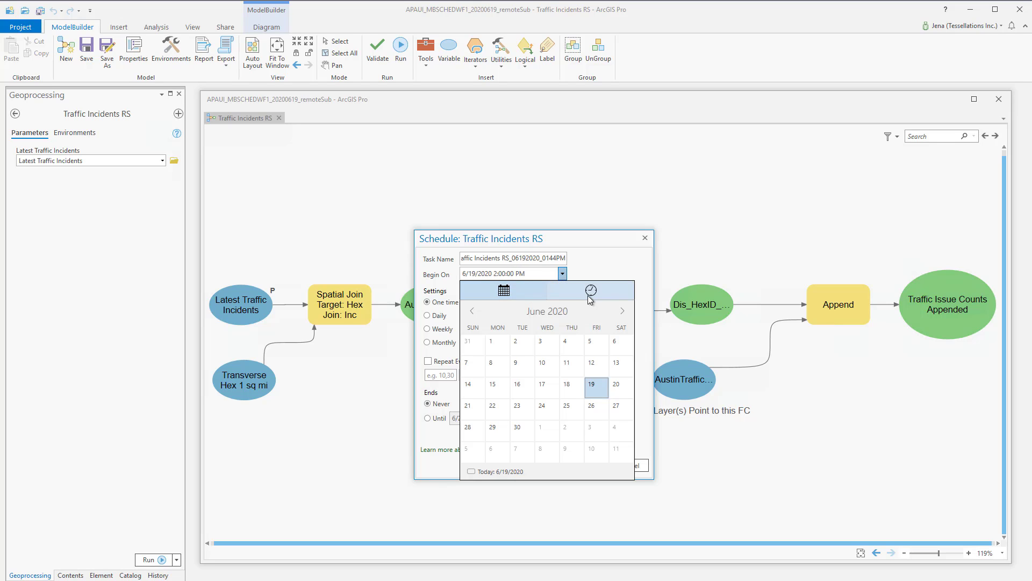
click(590, 289)
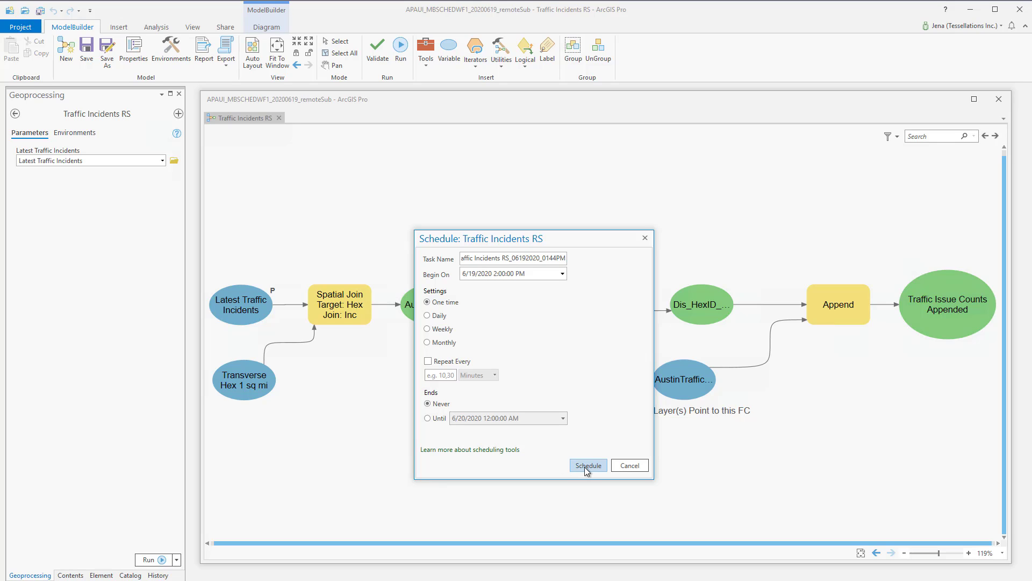
click(587, 464)
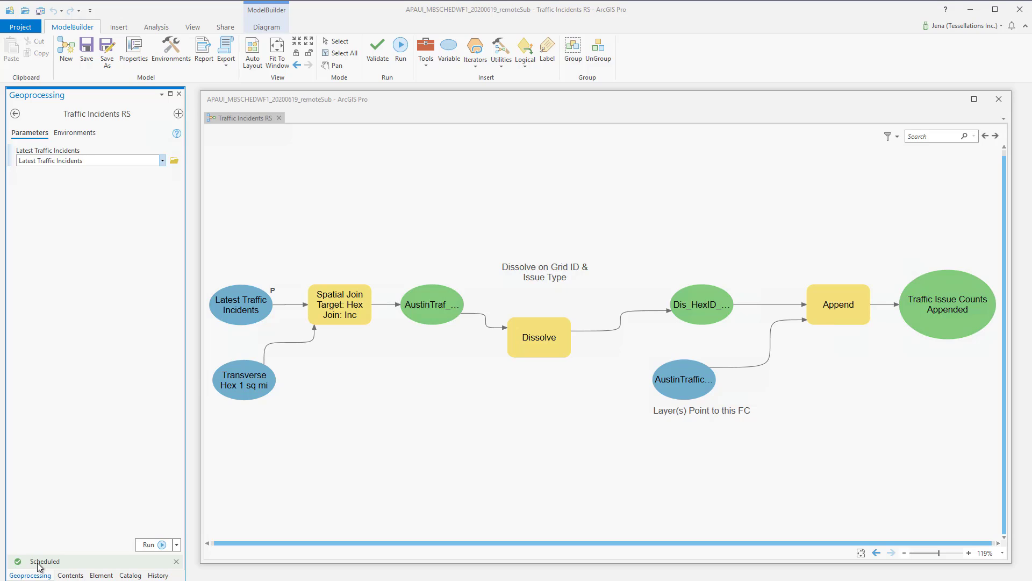
Step: Show scheduled Traffic Incidents RS tasks in History and view the completed 6/19/2020 2:55:05 PM run
click(86, 160)
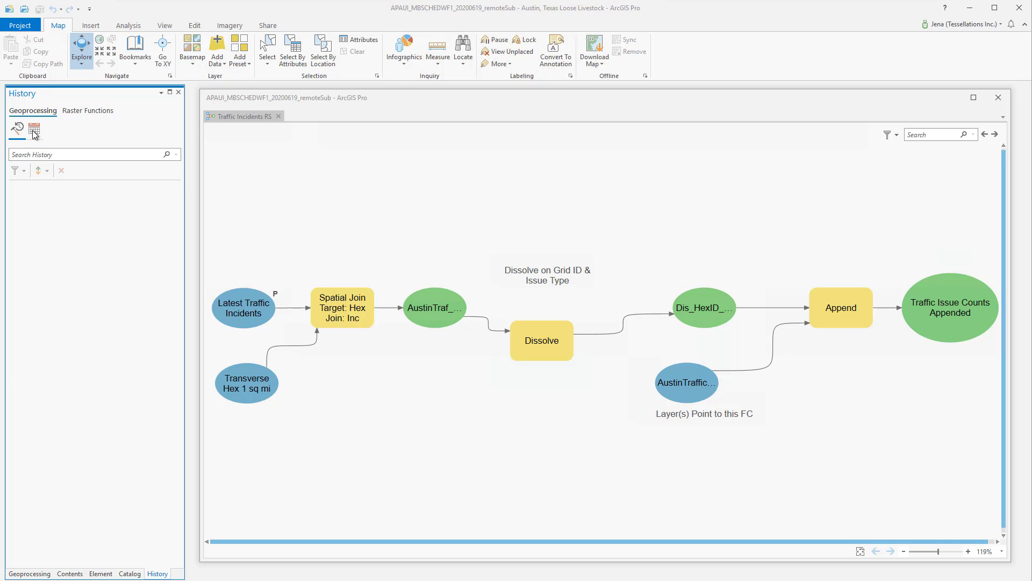
click(34, 130)
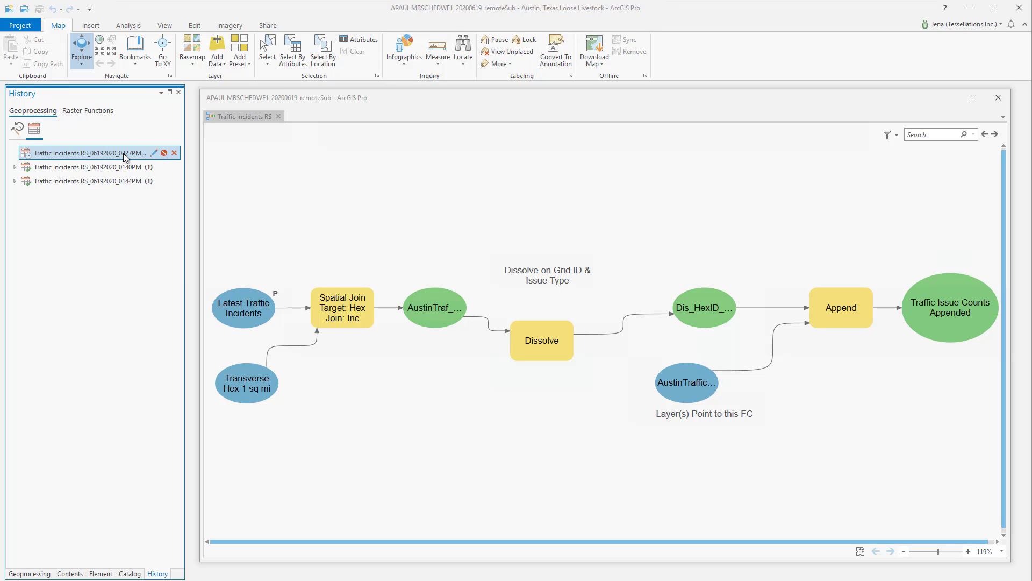
mouse_move(155, 152)
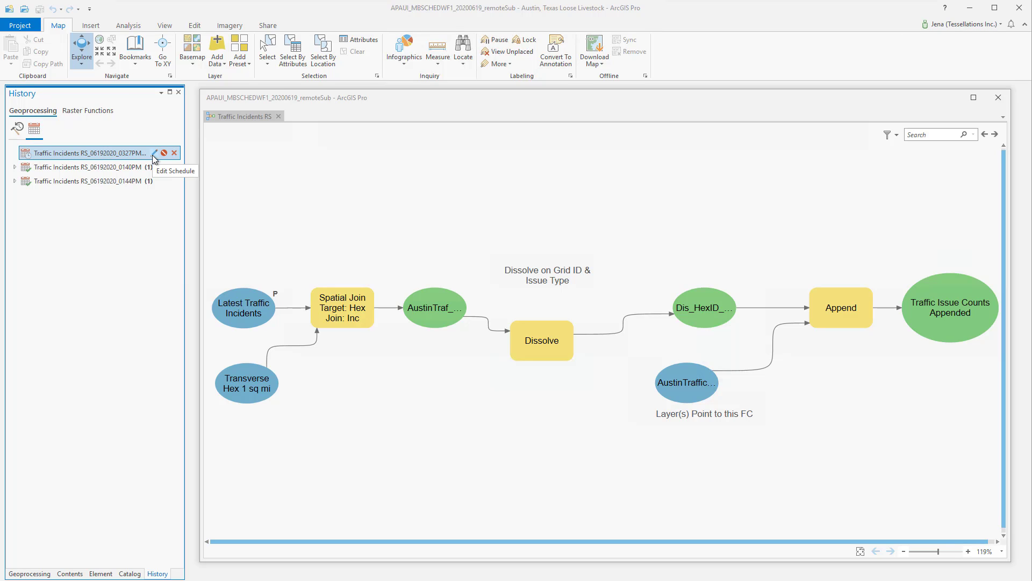
click(14, 167)
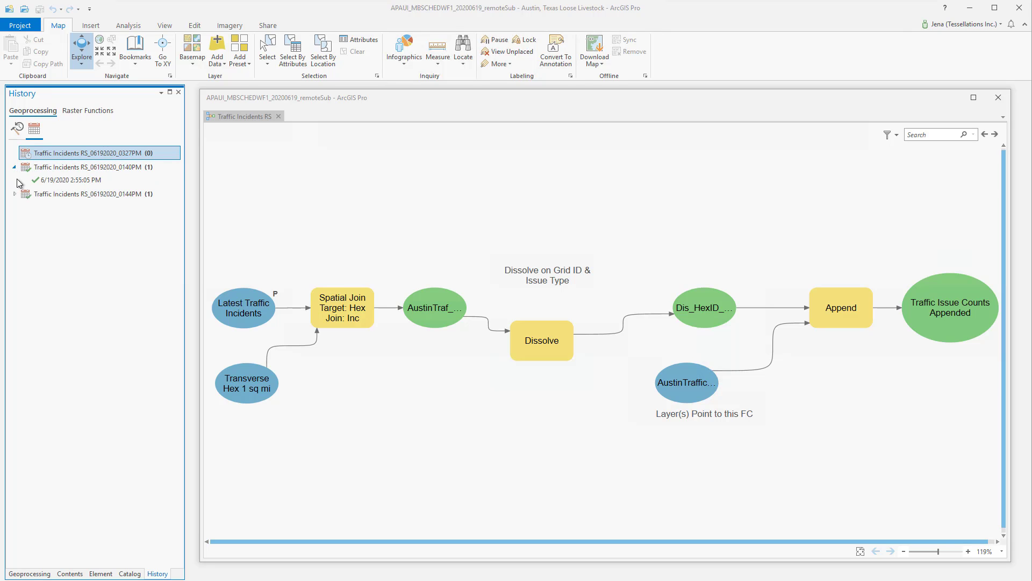
click(71, 180)
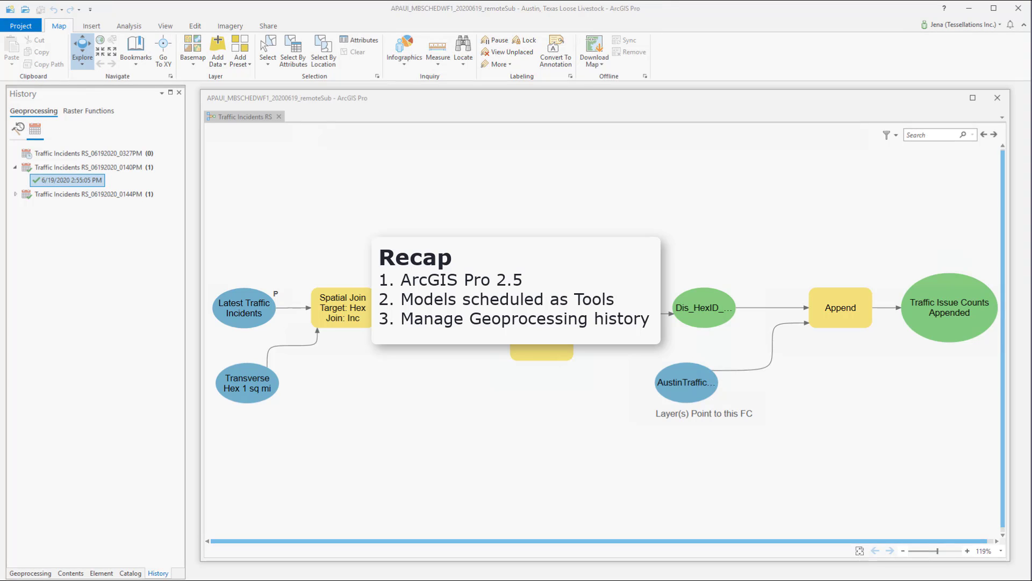
Step: Search 'traff' in Geoprocessing, reopen Traffic Incidents RS and show its Run dropdown with Schedule
click(130, 573)
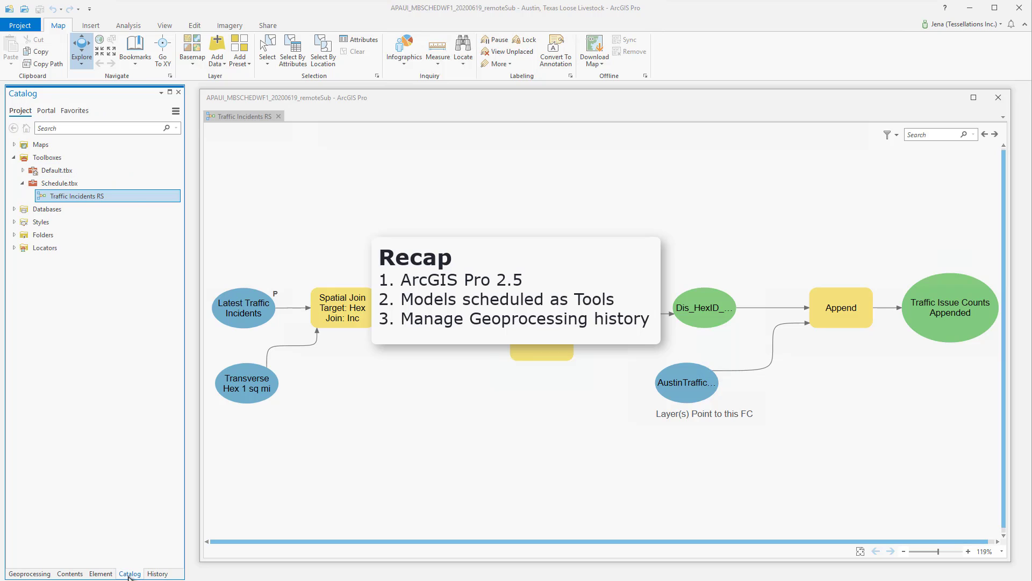
right_click(75, 196)
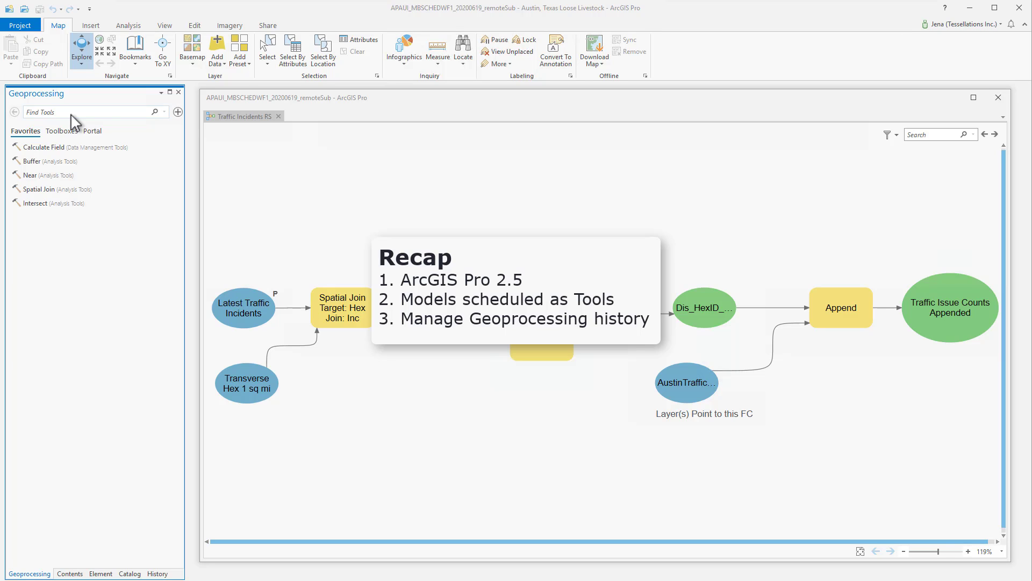
text(traff)
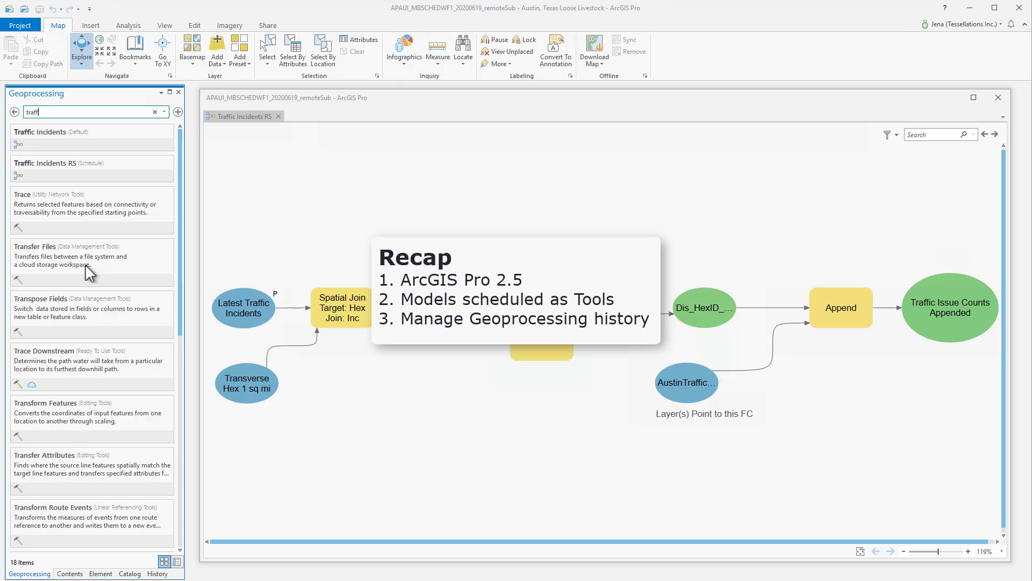
mouse_move(105, 176)
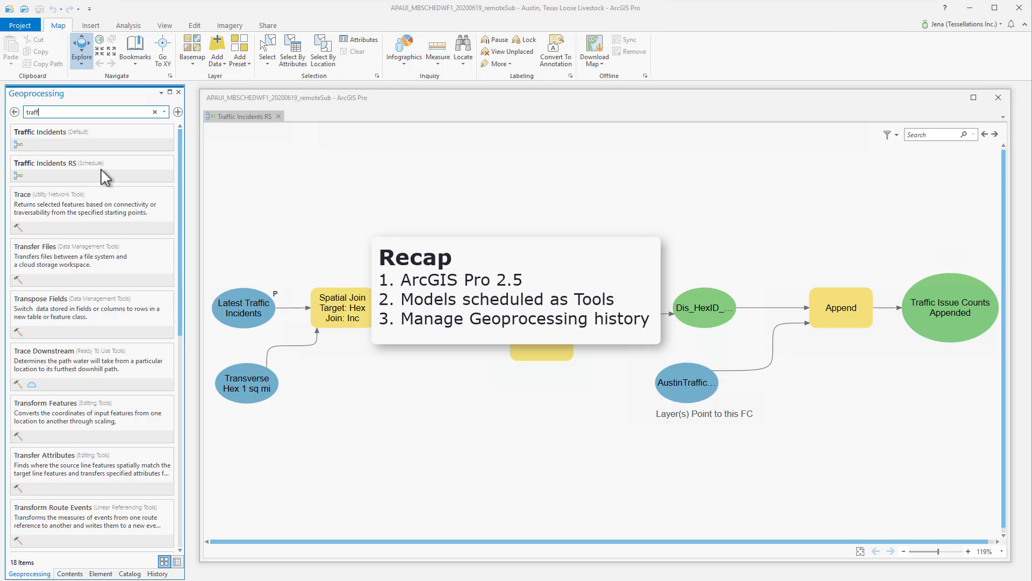
click(93, 164)
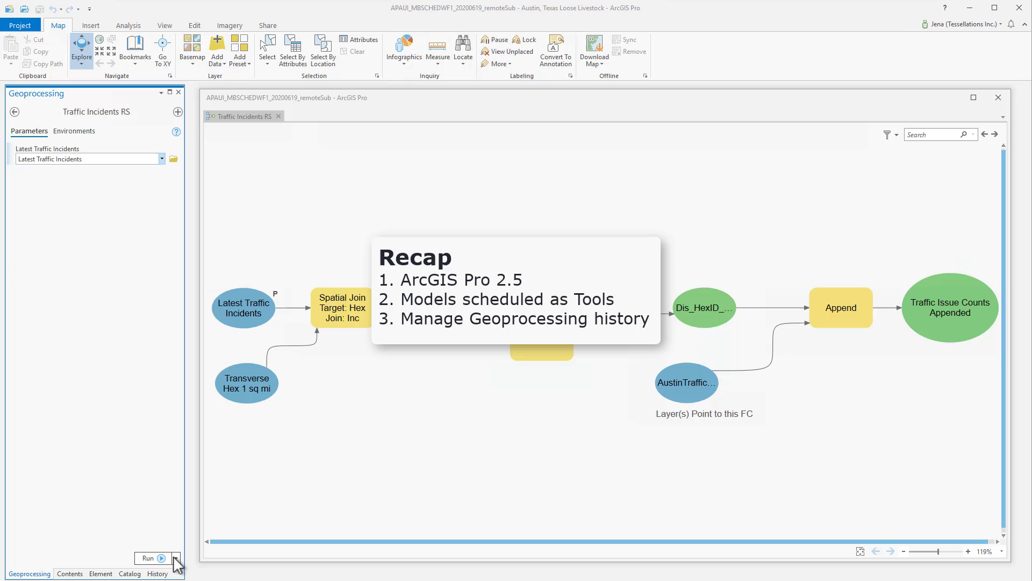
click(174, 559)
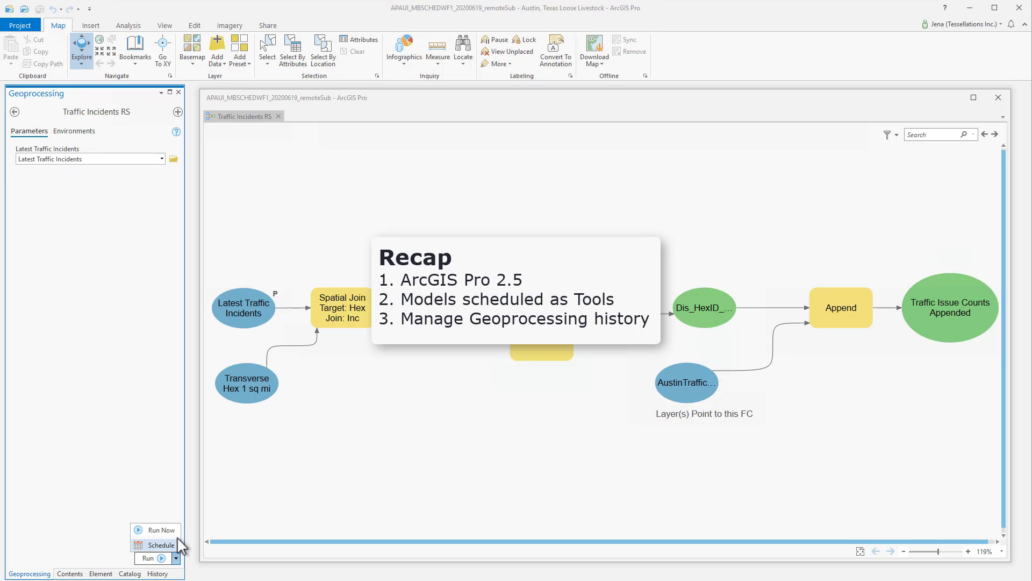